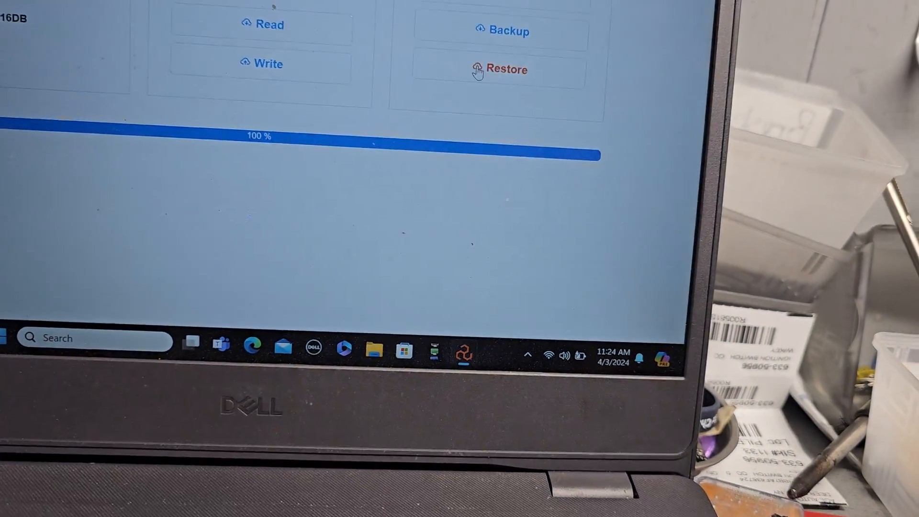
Start a Restore of the BMW ME9.2.2 ECU, bringing up the .bak file chooser
left_click(508, 69)
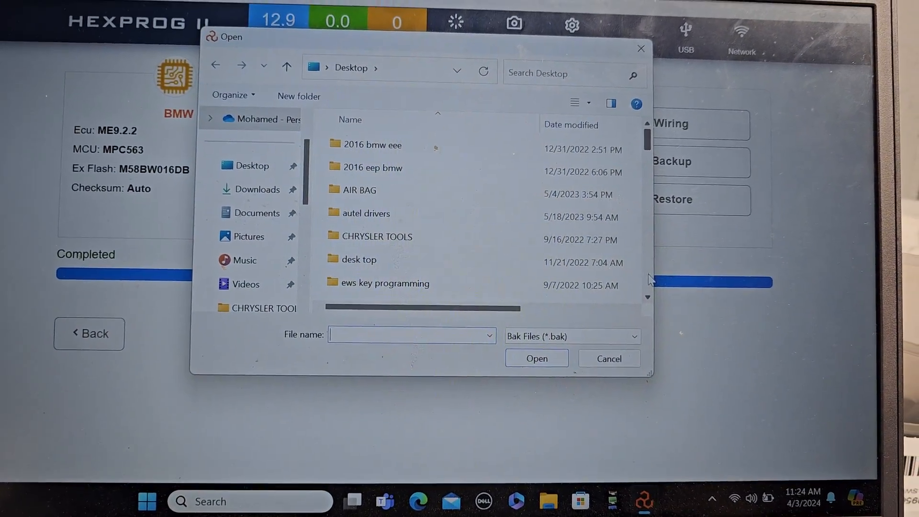
Choose Backup_BMW_ME9.2.2_2024_04_03_11_13_59.bak from the Desktop as the file to restore
scroll("down", 3)
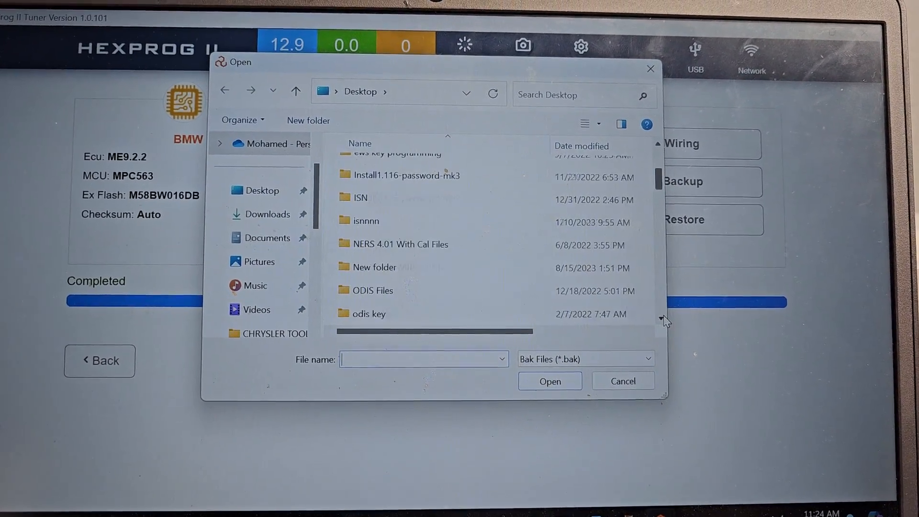
scroll("down", 3)
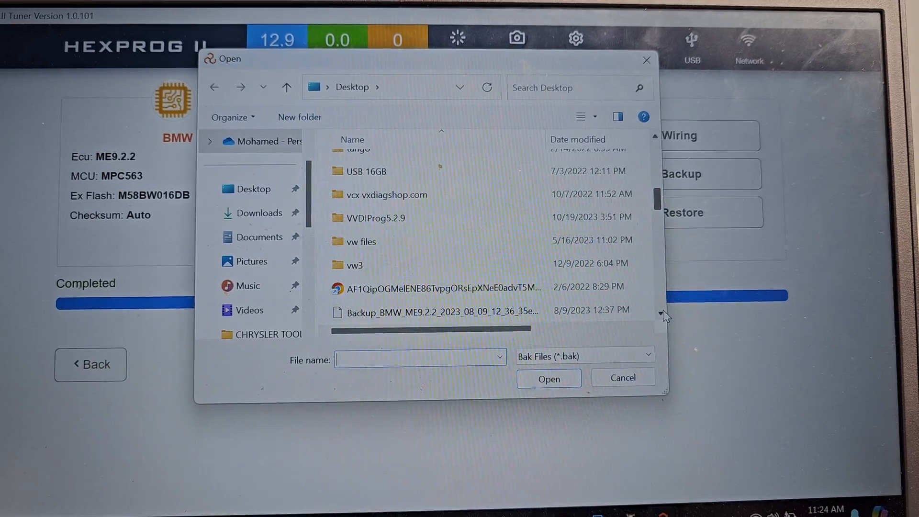
scroll("down", 3)
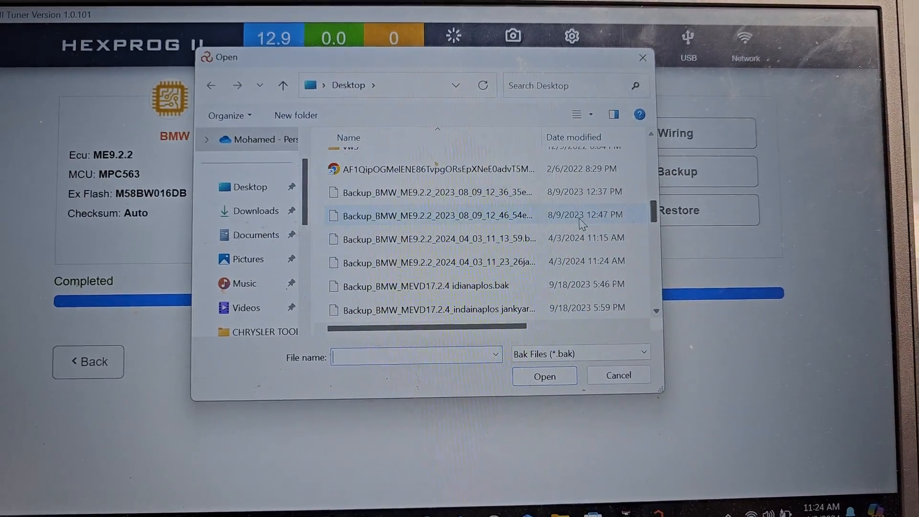
mouse_move(437, 237)
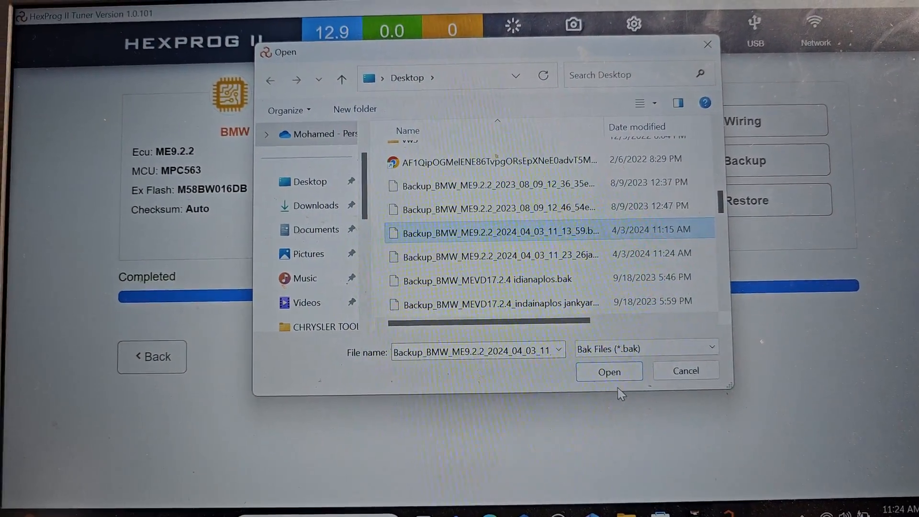
left_click(610, 372)
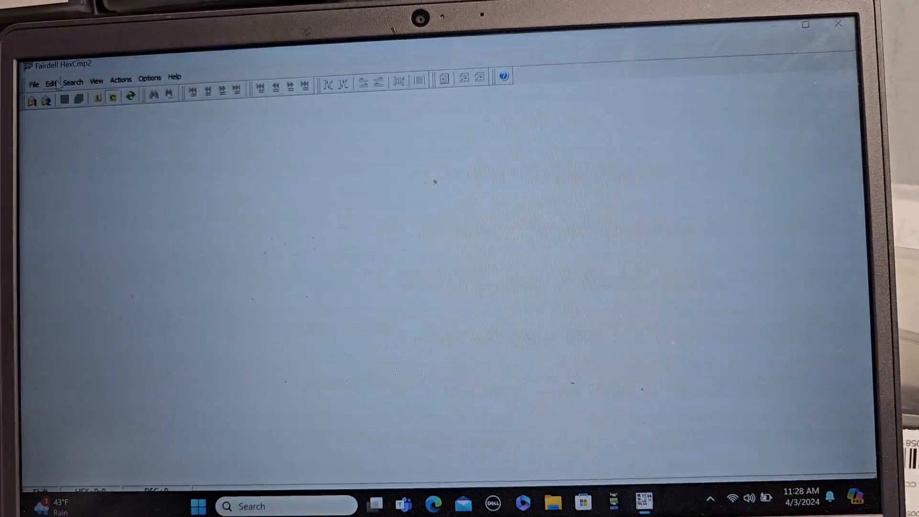
Begin choosing the first file to compare via File > Open First File
left_click(31, 98)
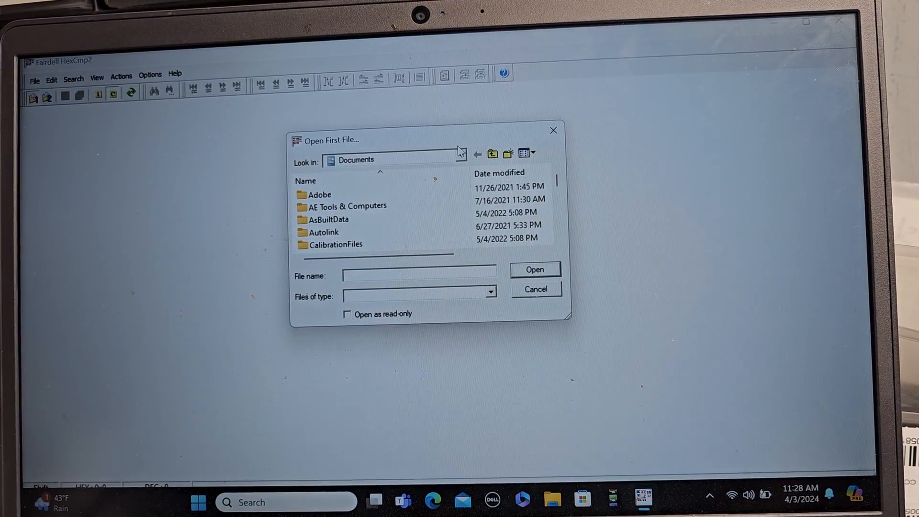
Browse the Open First File dialog to the Desktop folder listing the backup files
left_click(460, 160)
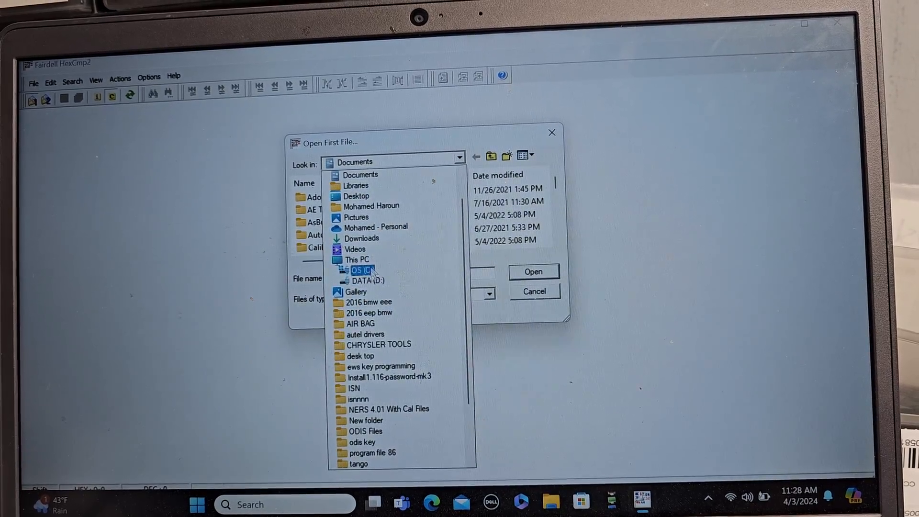
left_click(356, 292)
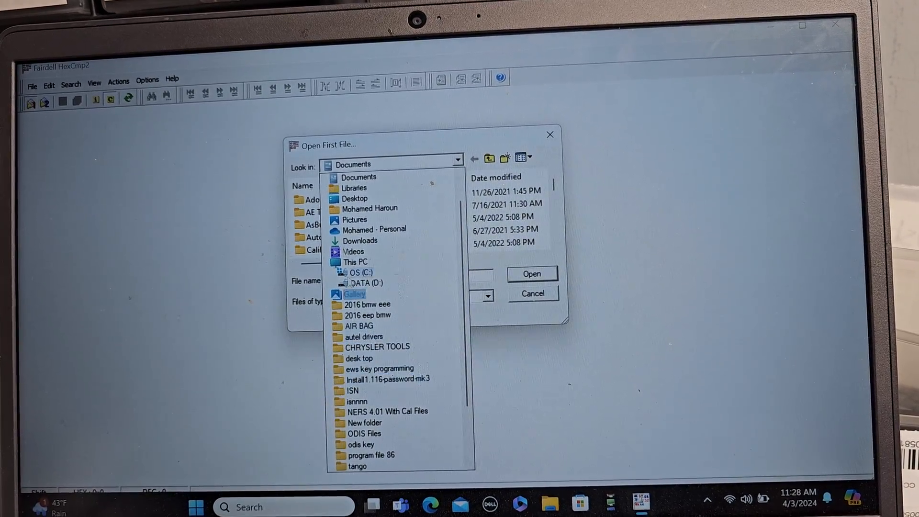
left_click(356, 264)
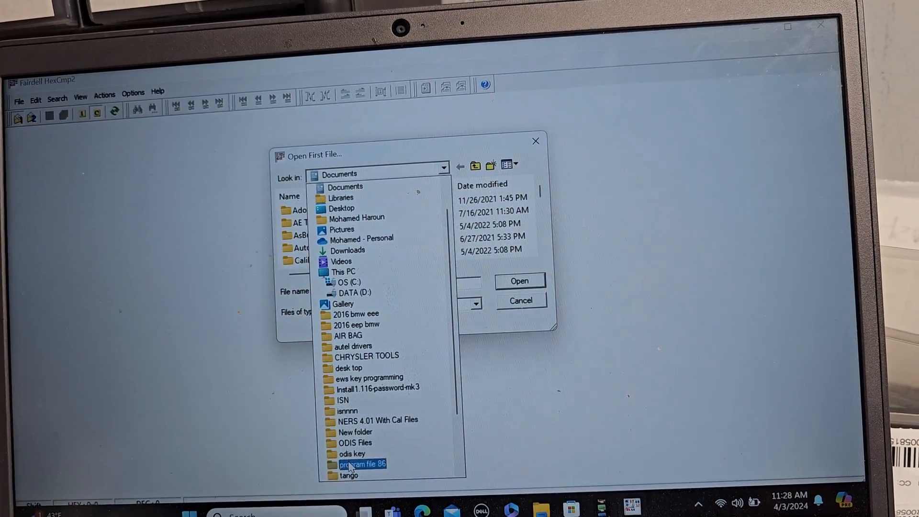
left_click(348, 474)
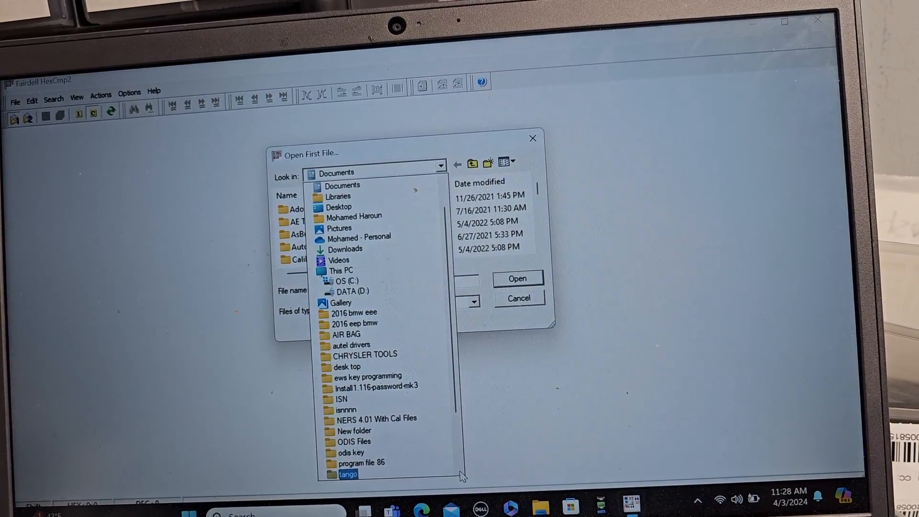
scroll("down", 3)
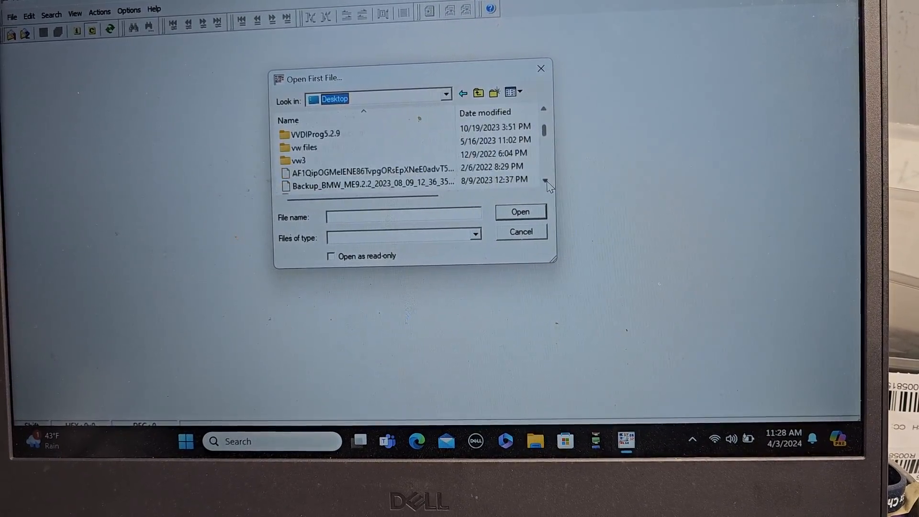
scroll("down", 3)
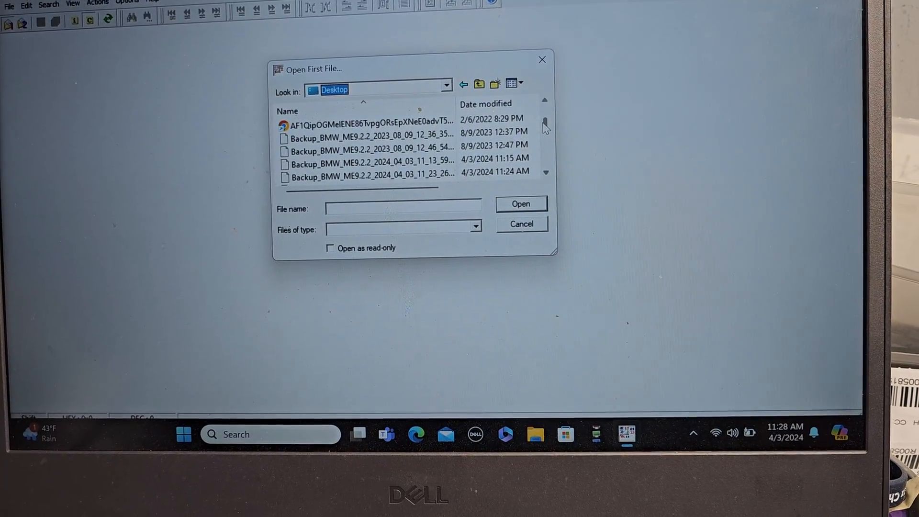
scroll("down", 3)
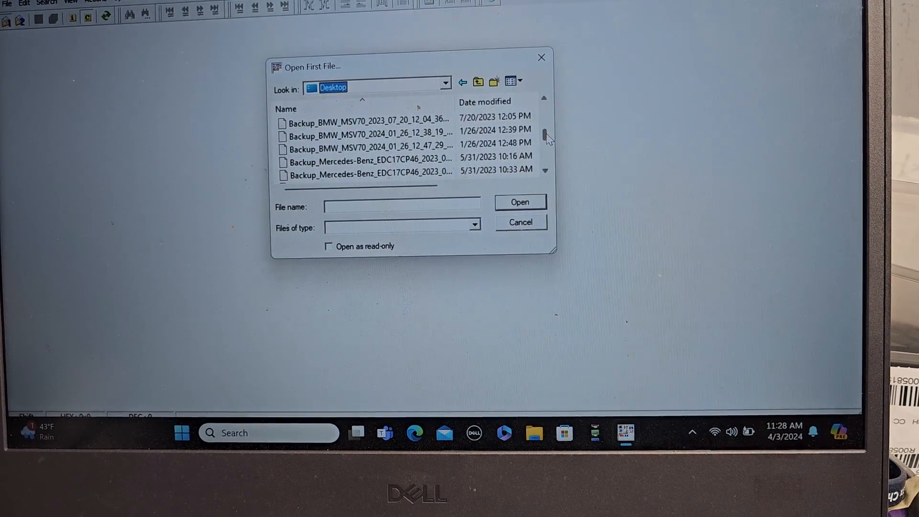